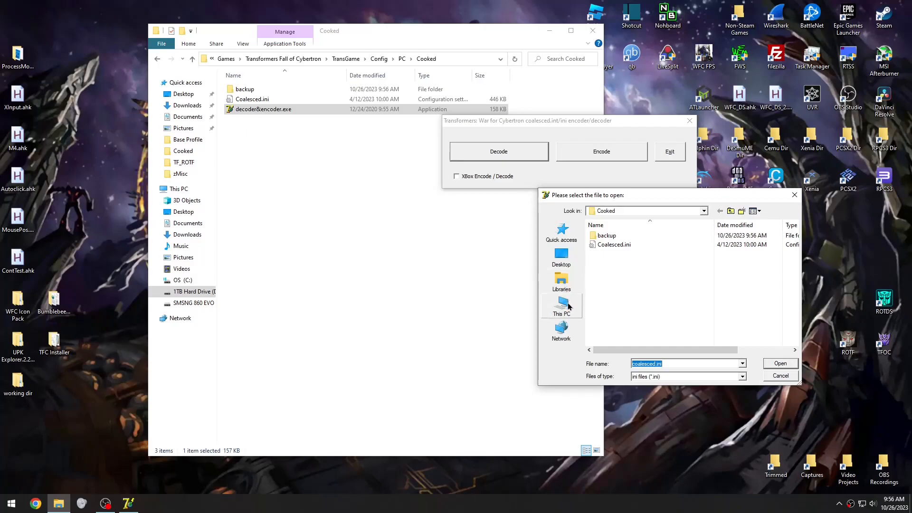
- Switch the file-open dialog to This PC to list the computer's drives
{"action": "left_click", "coordinate": [560, 306]}
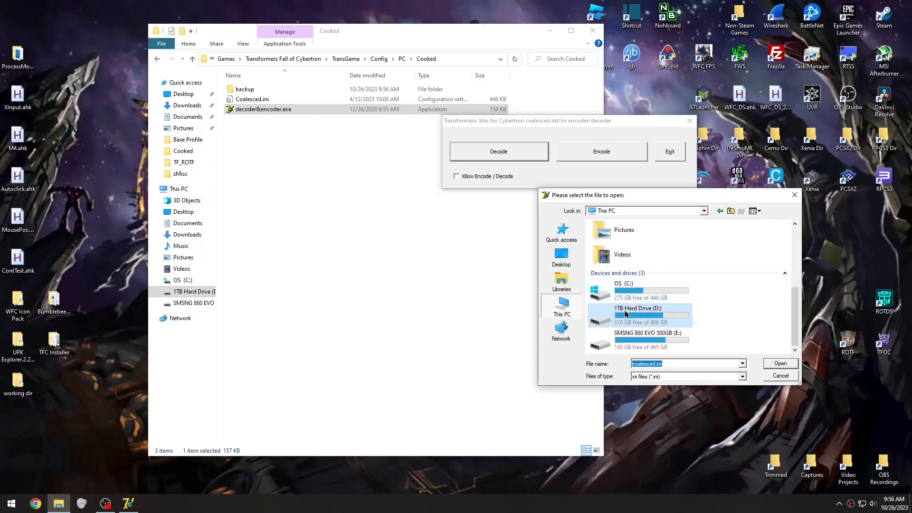